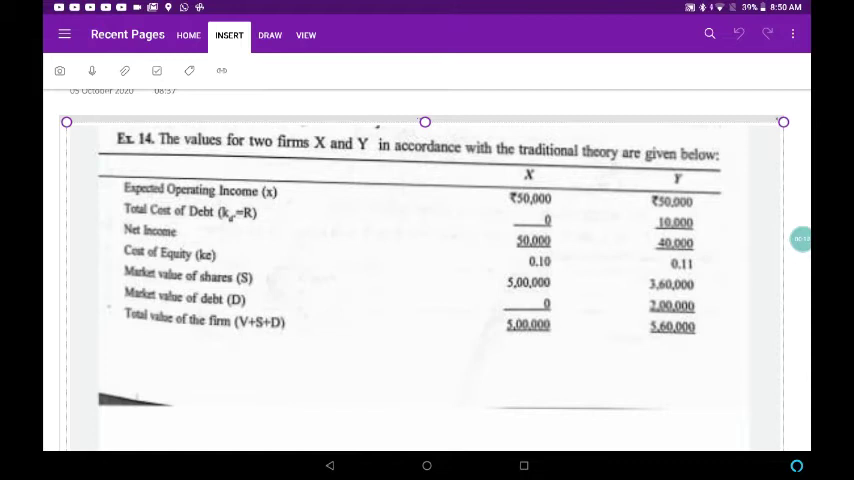
Step: Highlight the traditional theory phrase, operating incomes, debt cost and firm totals in cyan
left_click(270, 35)
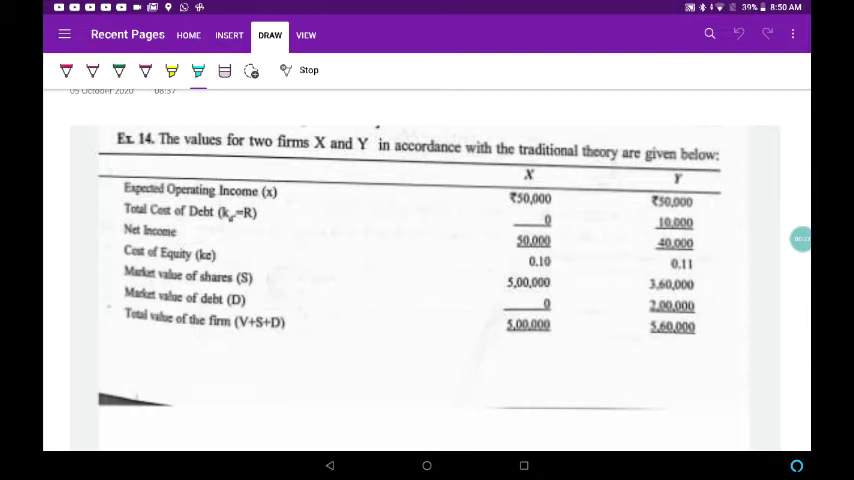
left_click_drag(518, 152, 720, 154)
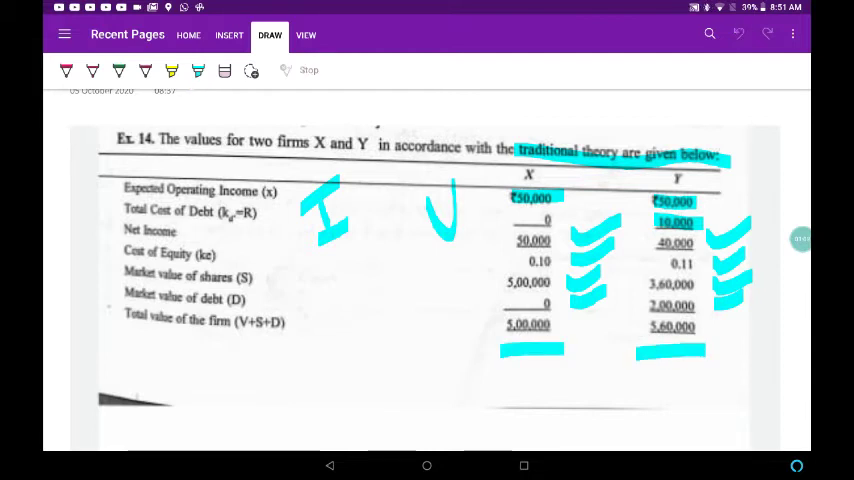
Step: Highlight the cost-of-capital figures, 'MM thesis', debt-equity ratio and no-corporate-taxes assumption
scroll("down", 3)
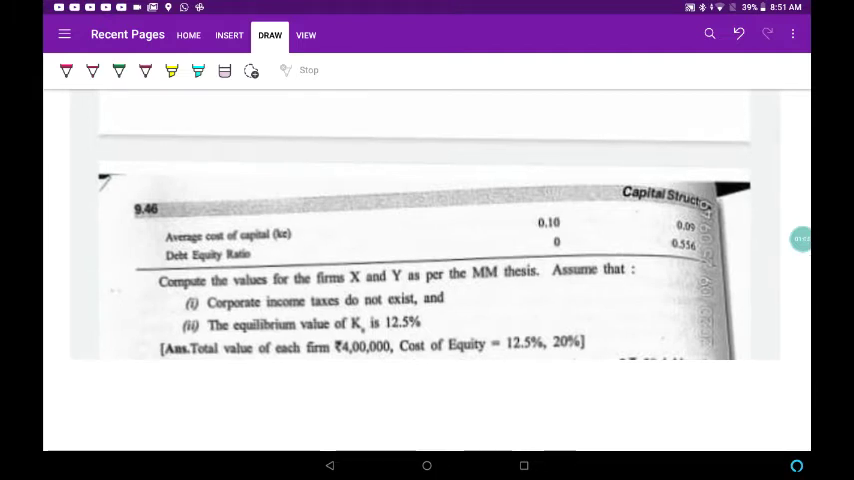
left_click_drag(510, 215, 570, 195)
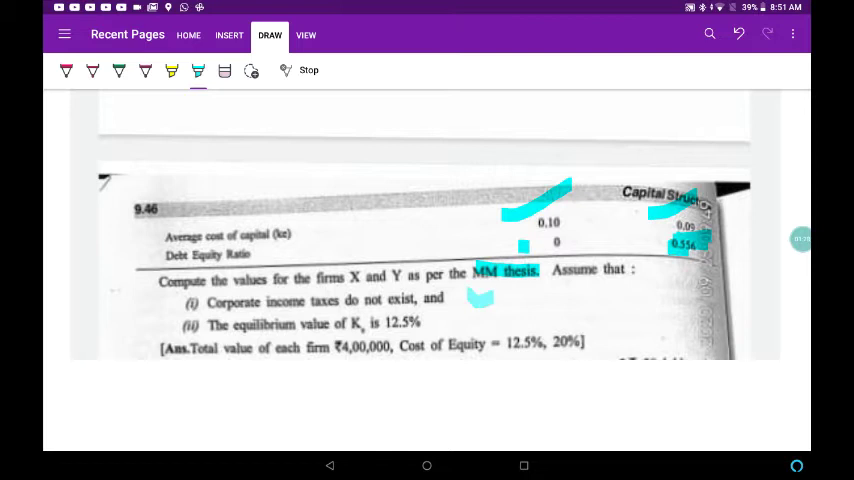
left_click_drag(470, 305, 565, 250)
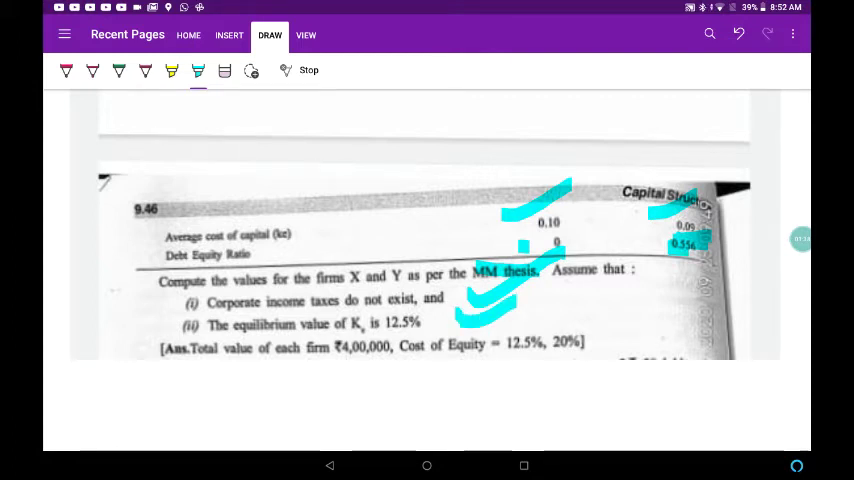
left_click_drag(280, 324, 420, 324)
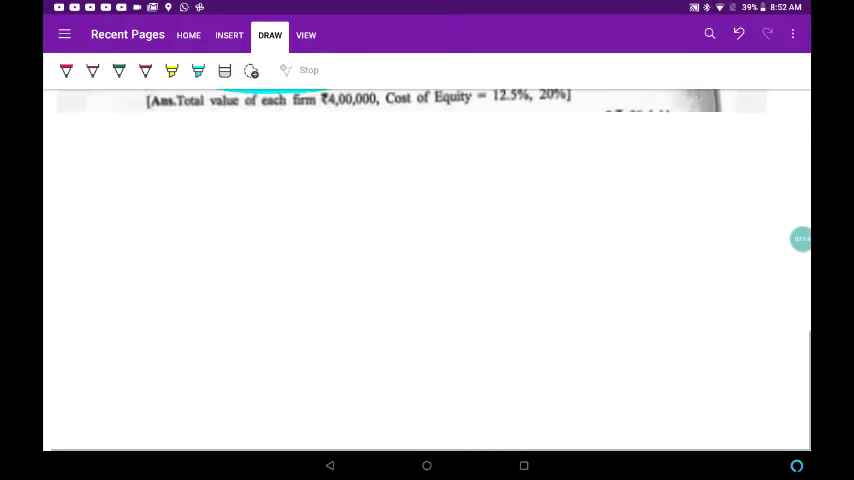
Step: In dark red ink, write EBIT 50000 for both firms and Less I: nil and 10,000
left_click(198, 70)
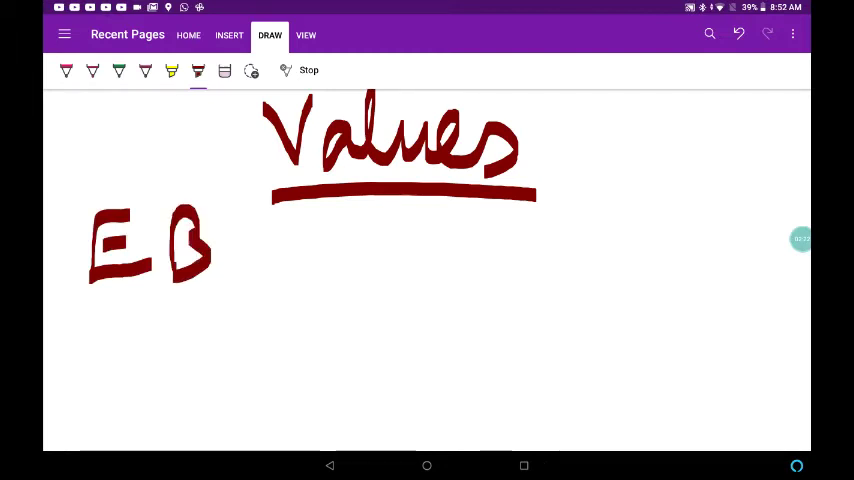
left_click_drag(240, 220, 300, 270)
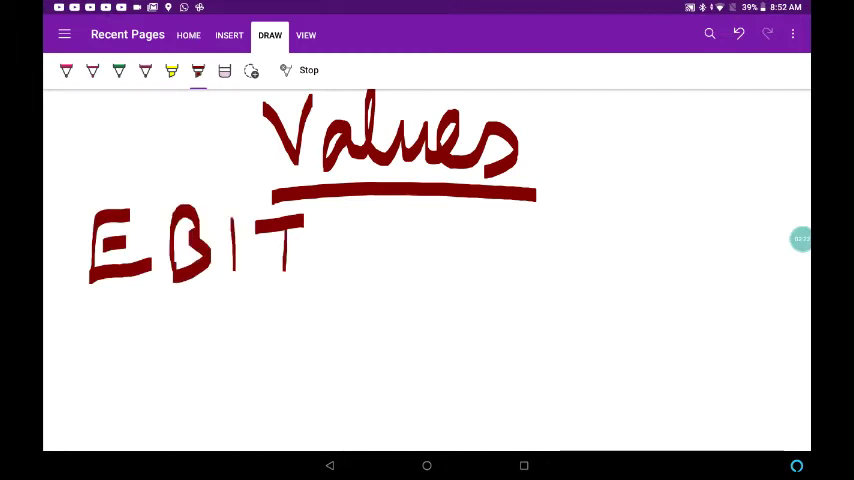
left_click_drag(470, 215, 495, 260)
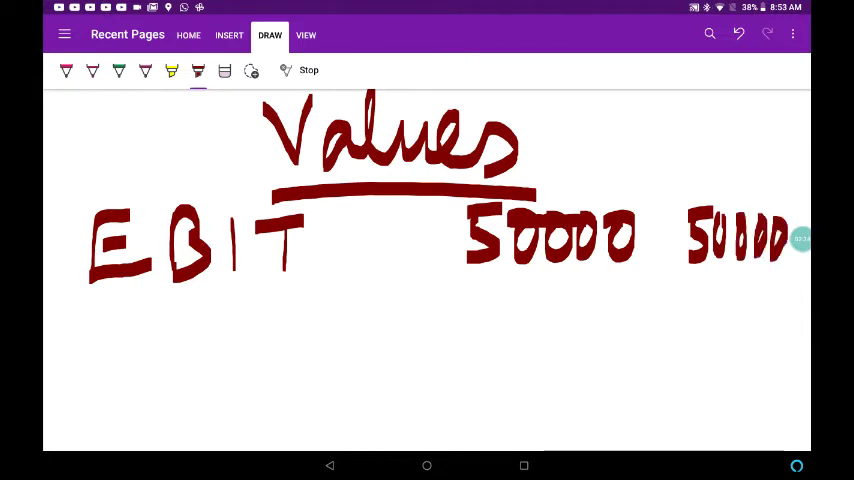
left_click_drag(88, 295, 80, 345)
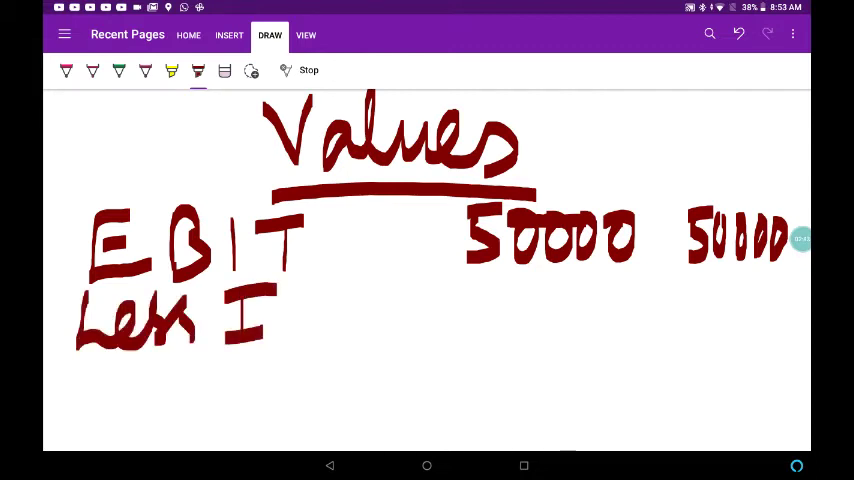
left_click_drag(510, 308, 560, 308)
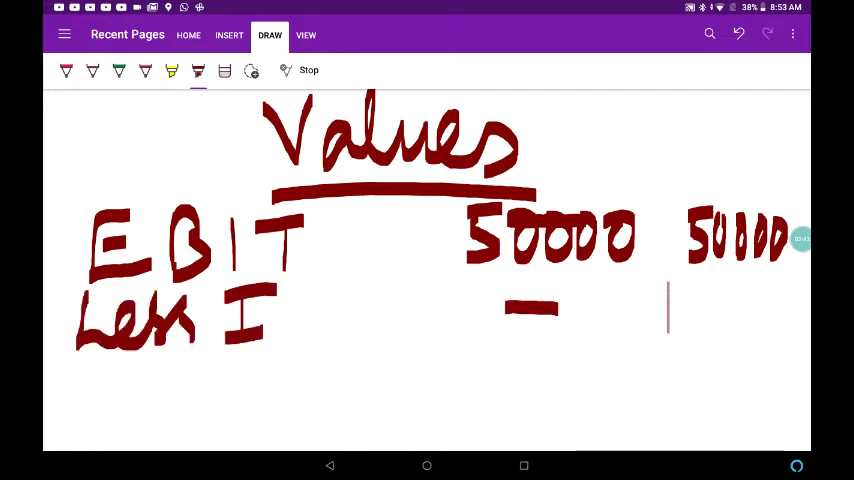
left_click_drag(670, 290, 740, 330)
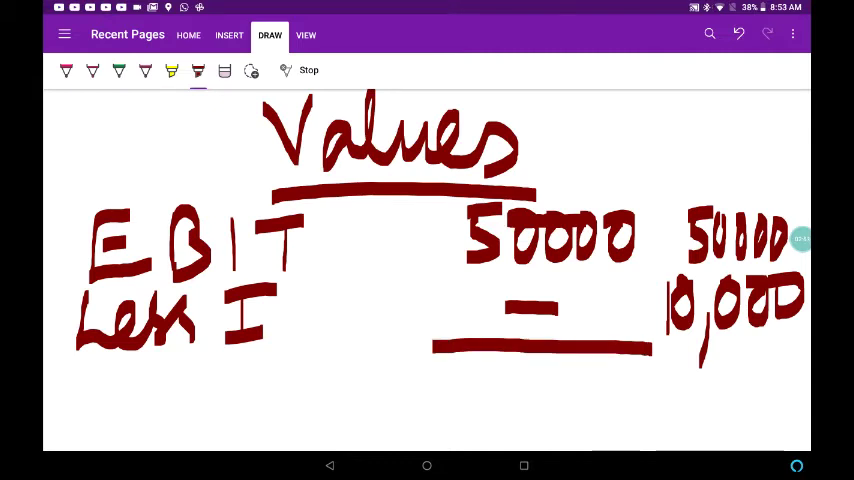
left_click_drag(500, 360, 480, 420)
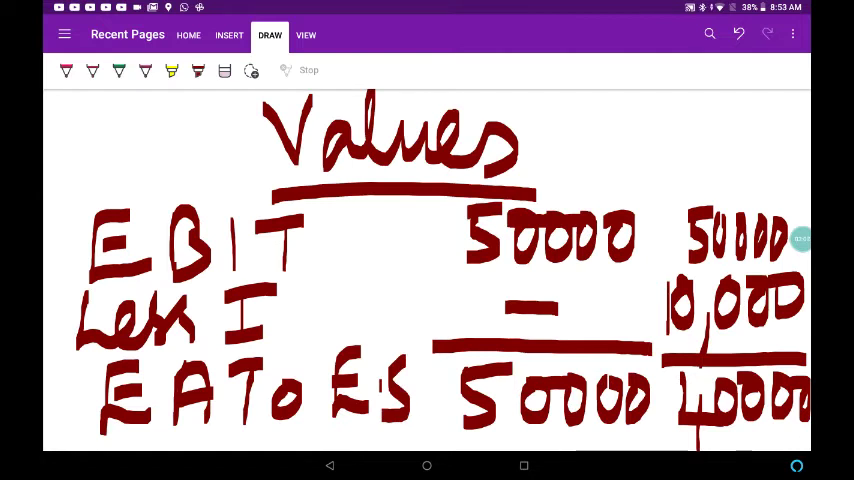
Step: Write the EV (12.5%) row with .125 under each firm
scroll("down", 3)
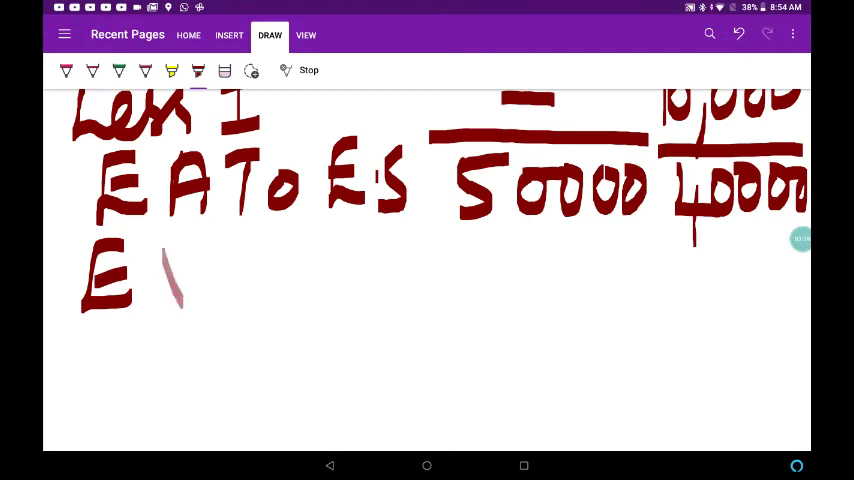
left_click_drag(165, 250, 185, 315)
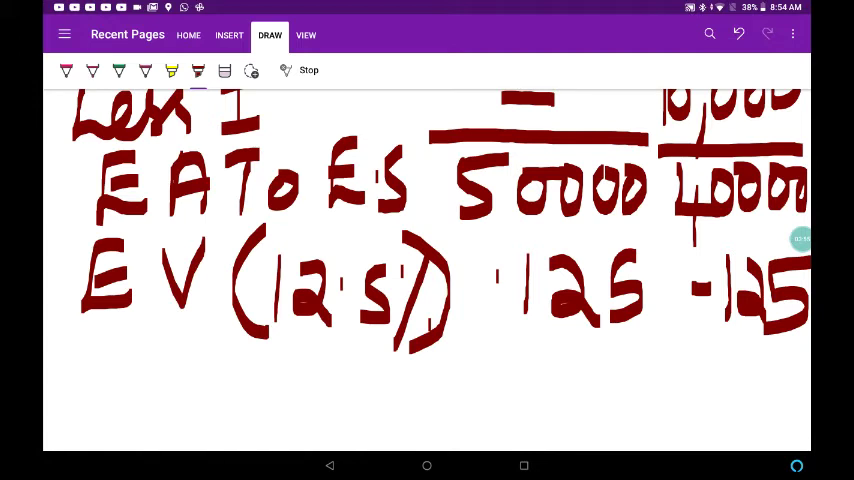
scroll("down", 3)
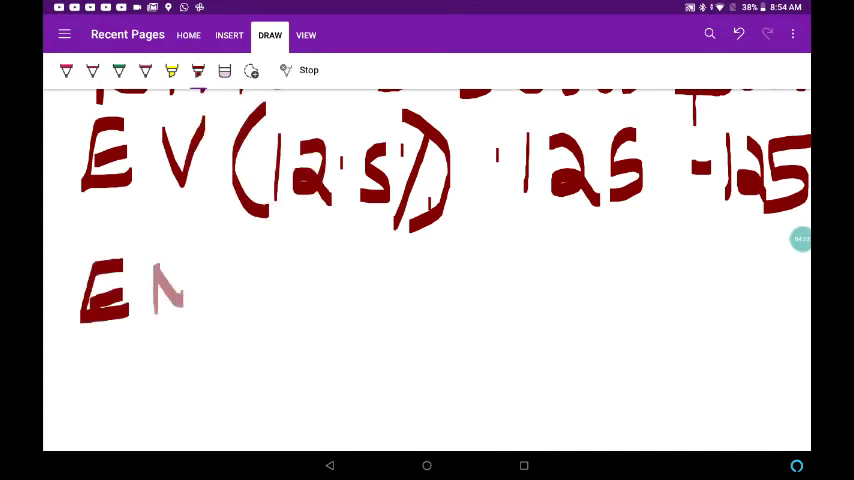
Step: Write EMV = EATOES / Ke and circle EMV and Ke
left_click_drag(150, 290, 320, 290)
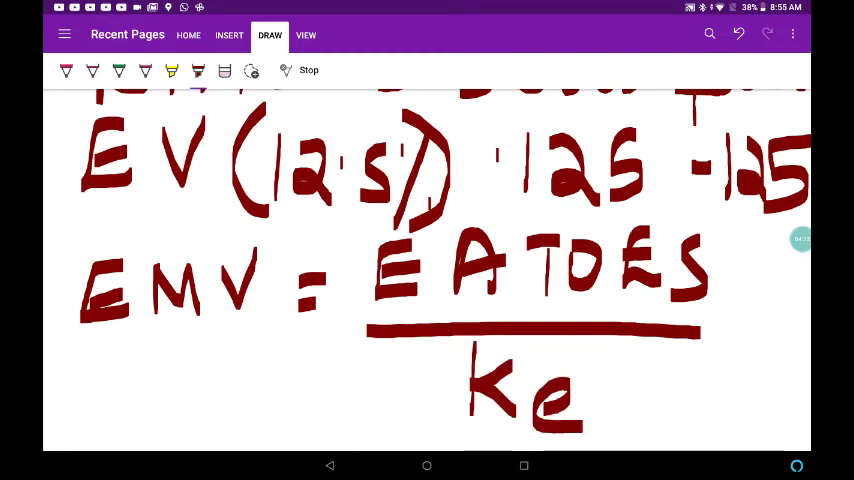
left_click_drag(745, 240, 740, 410)
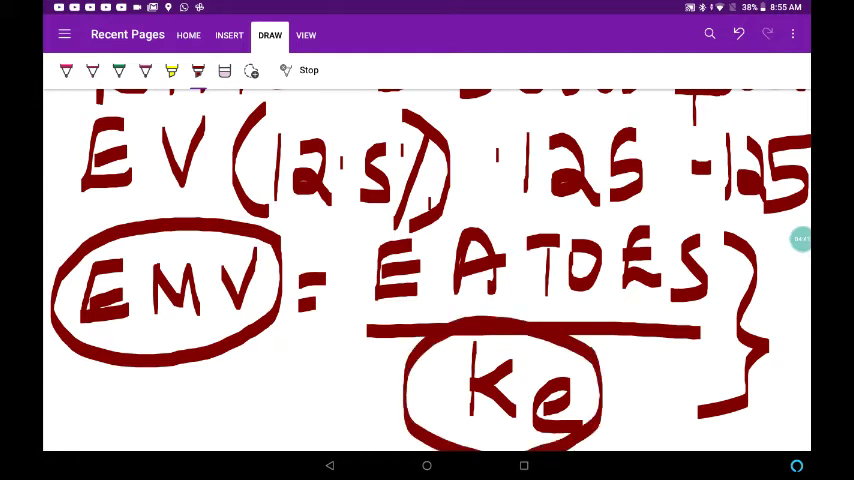
scroll("down", 3)
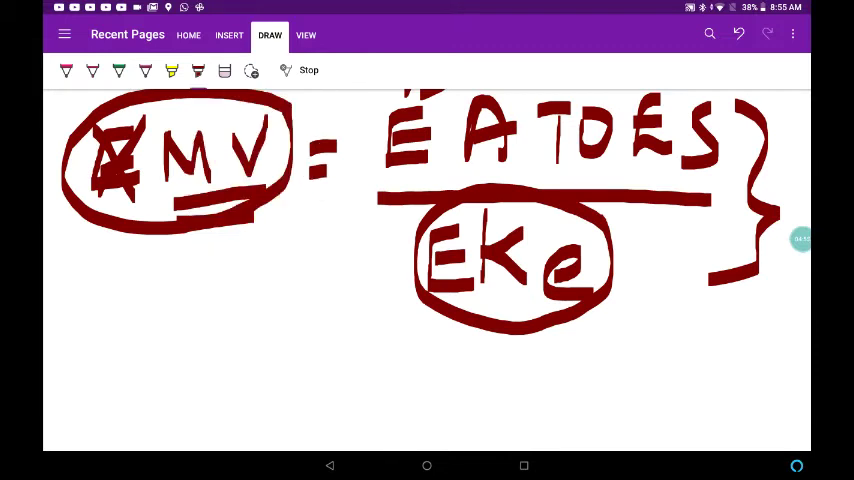
scroll("down", 3)
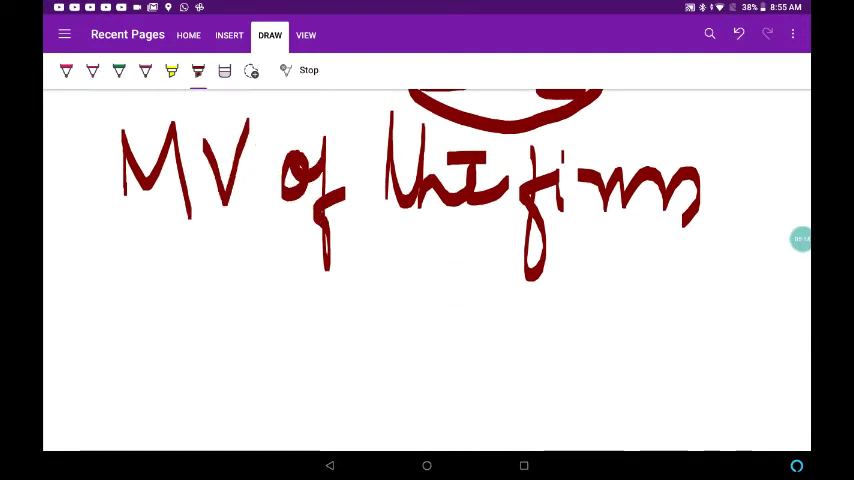
Step: Write 'MV of the firm = EATOES / Ke' below with a fraction bar
left_click_drag(265, 318, 305, 350)
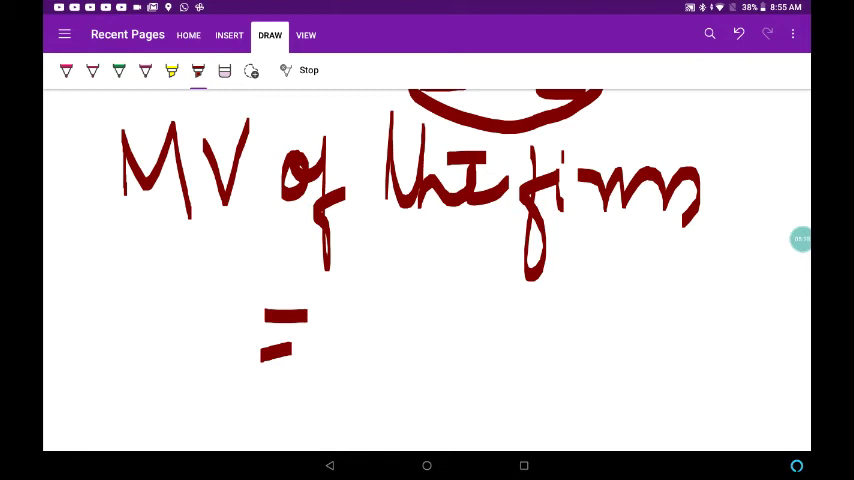
left_click_drag(400, 250, 520, 320)
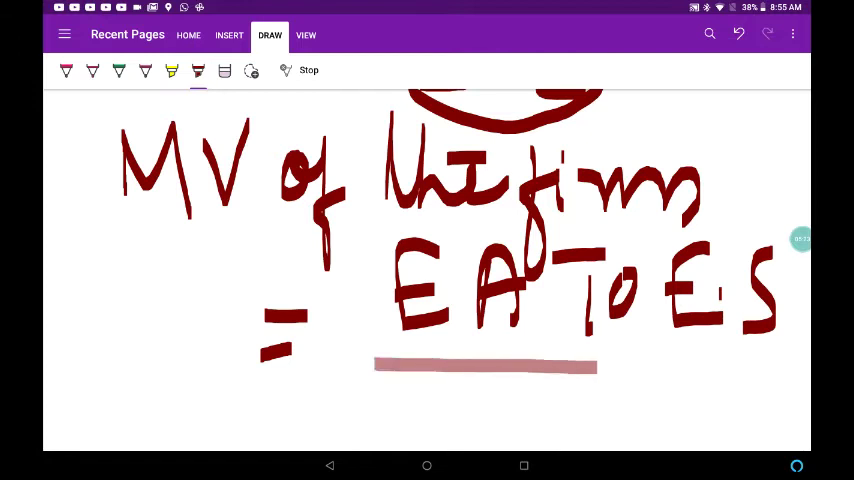
left_click_drag(375, 366, 755, 372)
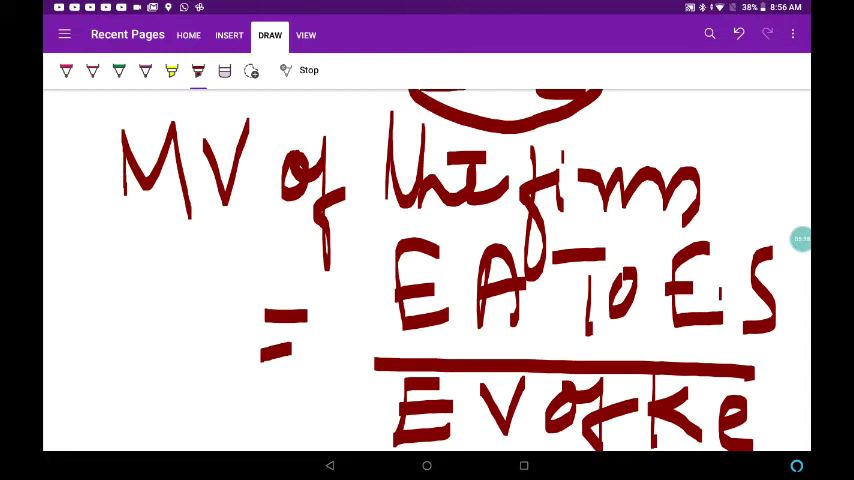
scroll("down", 3)
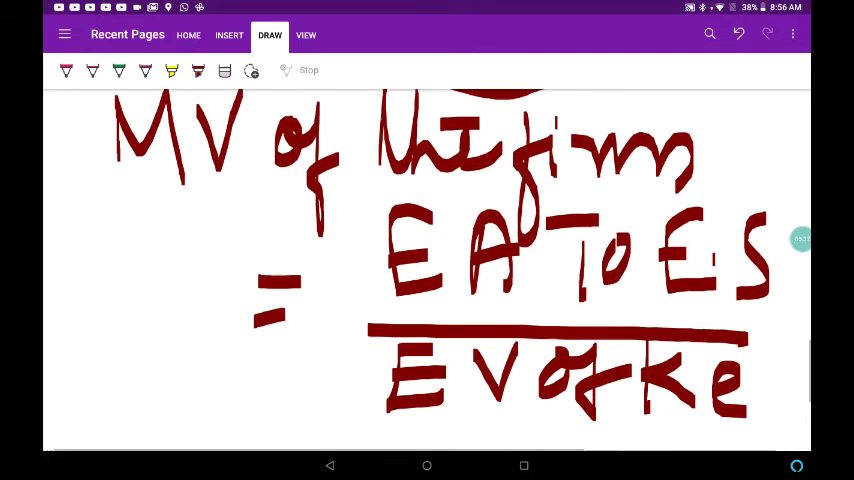
scroll("down", 3)
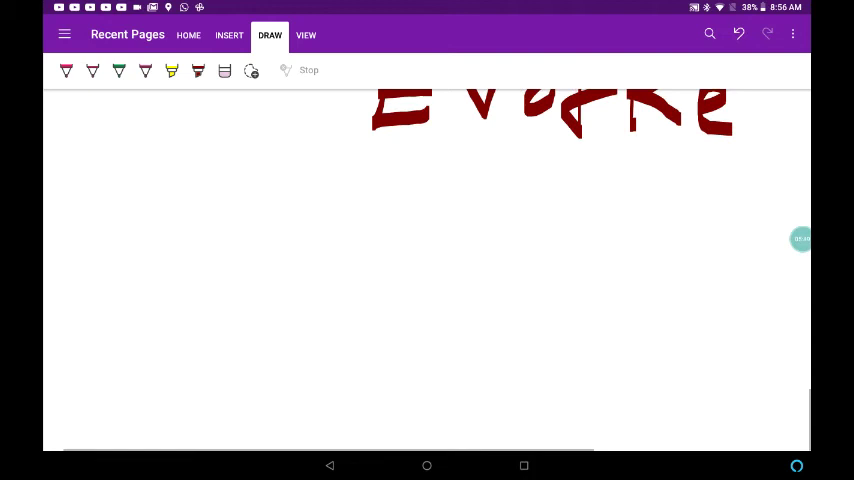
Step: Write MV of firm = 50000 / 12.5%, giving 400000 for each firm
left_click(198, 71)
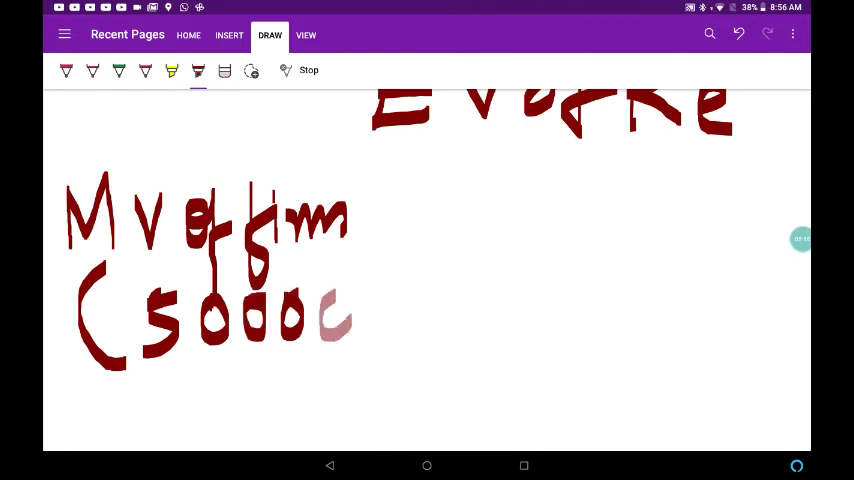
left_click_drag(130, 378, 378, 362)
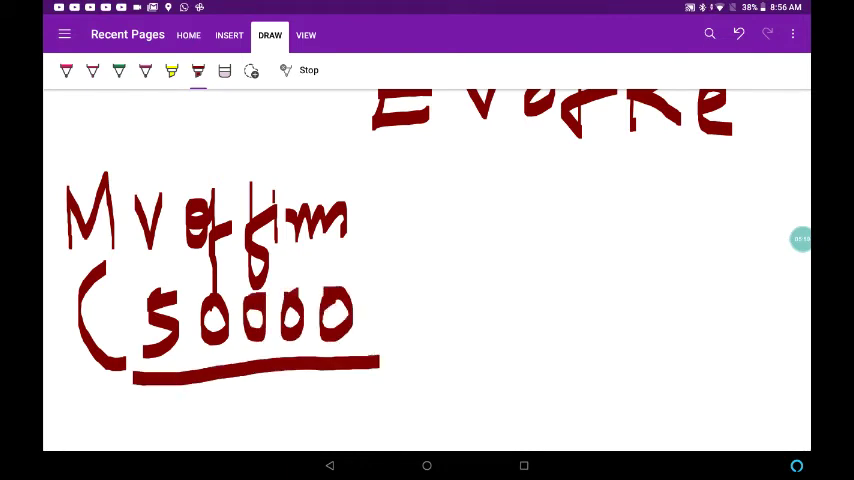
left_click_drag(205, 395, 265, 430)
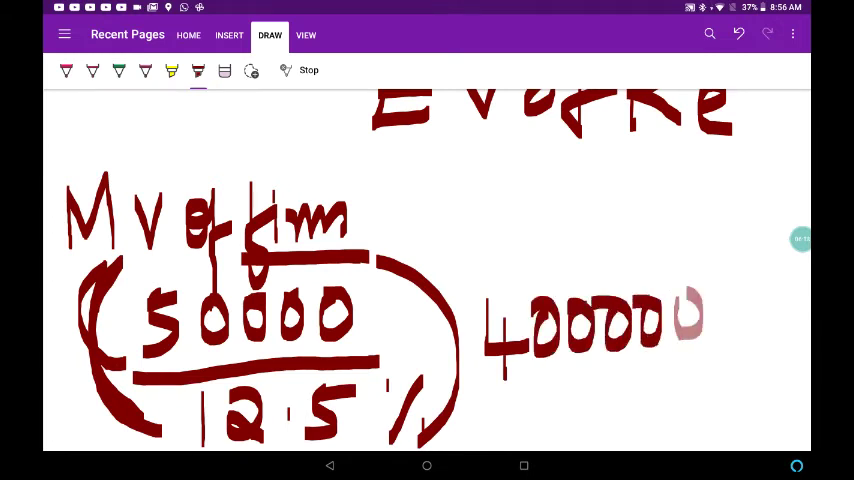
left_click_drag(690, 380, 740, 430)
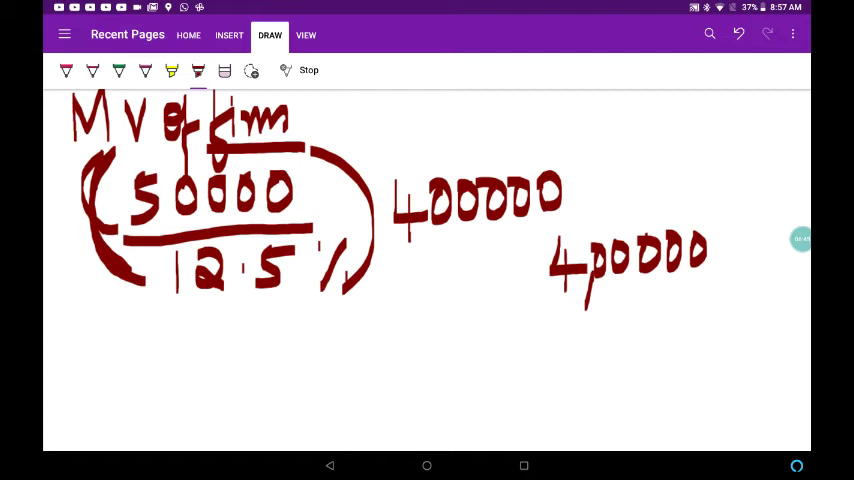
left_click_drag(93, 325, 93, 375)
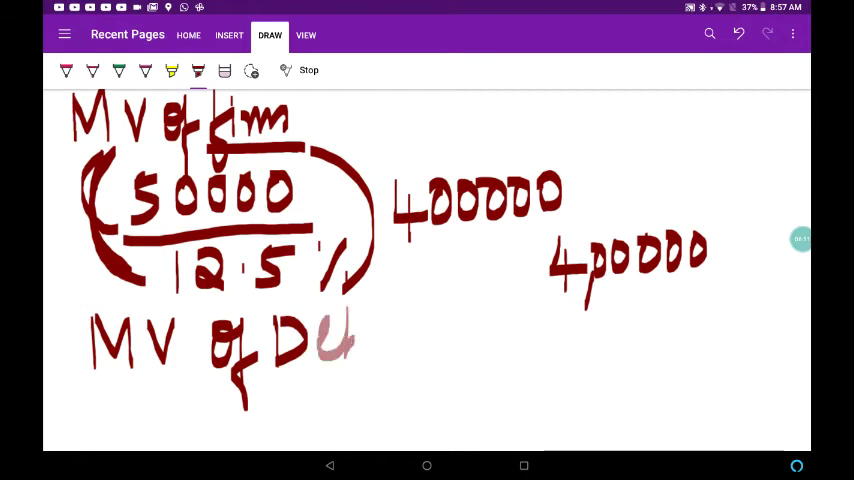
Step: Subtract MV of Debt 200000 and write MV of Equity (S) 200000
left_click_drag(350, 340, 395, 345)
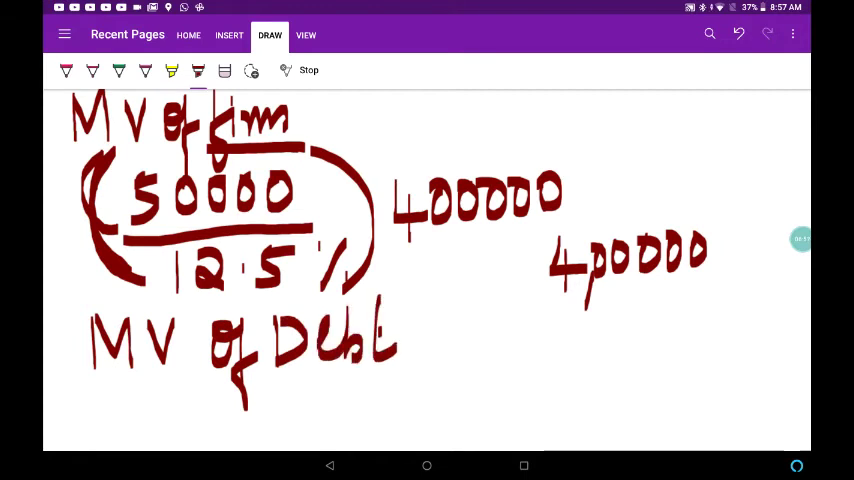
left_click_drag(445, 331, 484, 331)
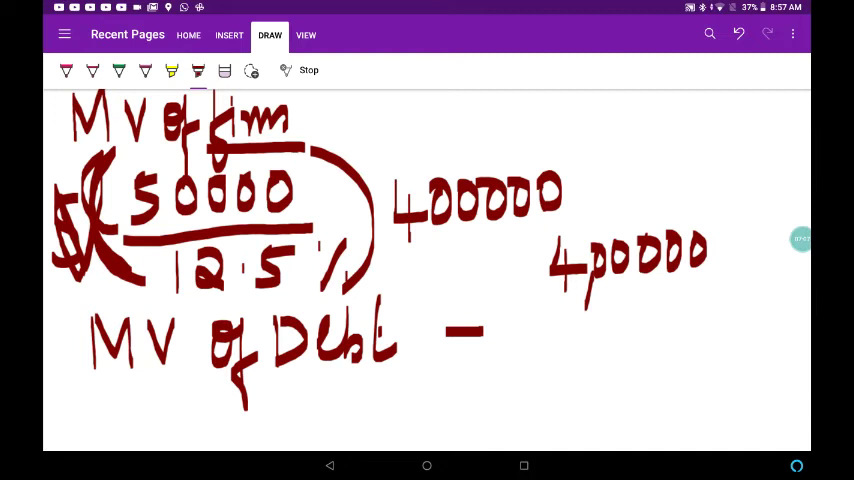
left_click_drag(560, 300, 590, 350)
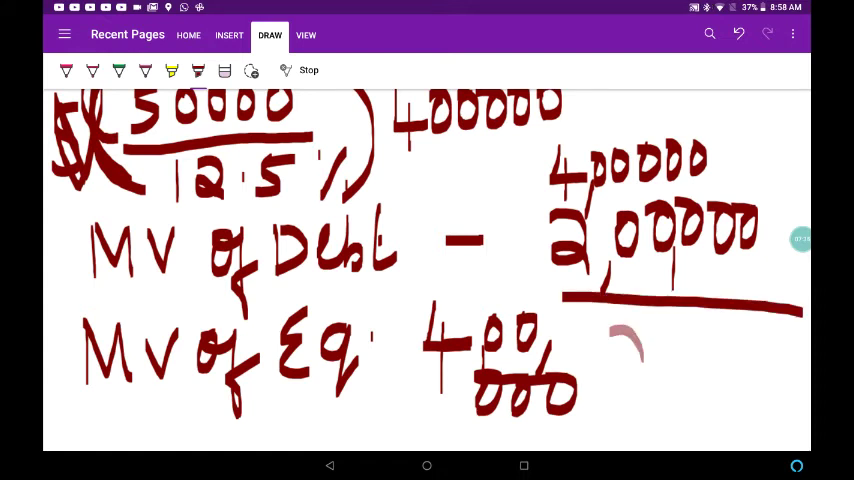
left_click_drag(605, 330, 720, 410)
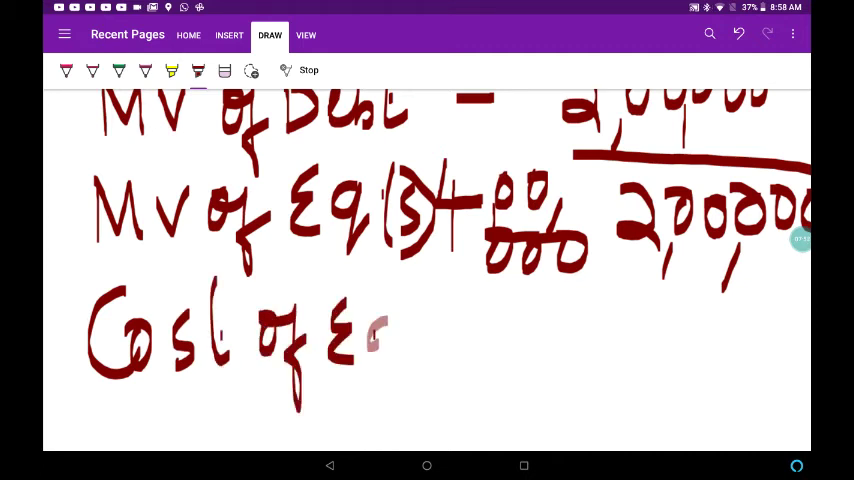
Step: Write 'Cost of Equity' with 50000 over a fraction bar and begin the divisor
left_click_drag(375, 340, 450, 340)
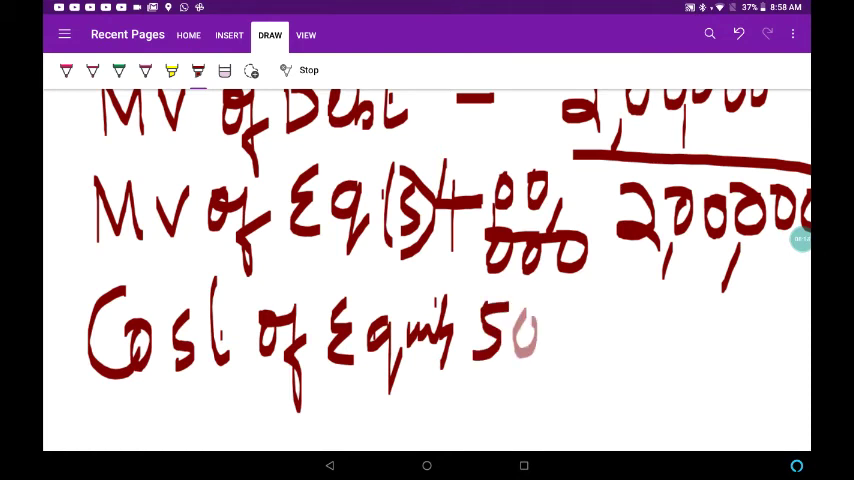
left_click_drag(540, 330, 630, 330)
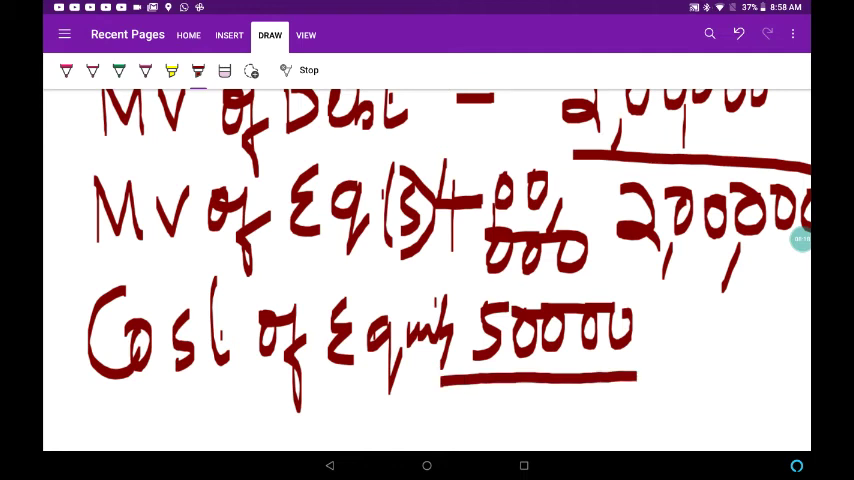
left_click_drag(460, 400, 550, 430)
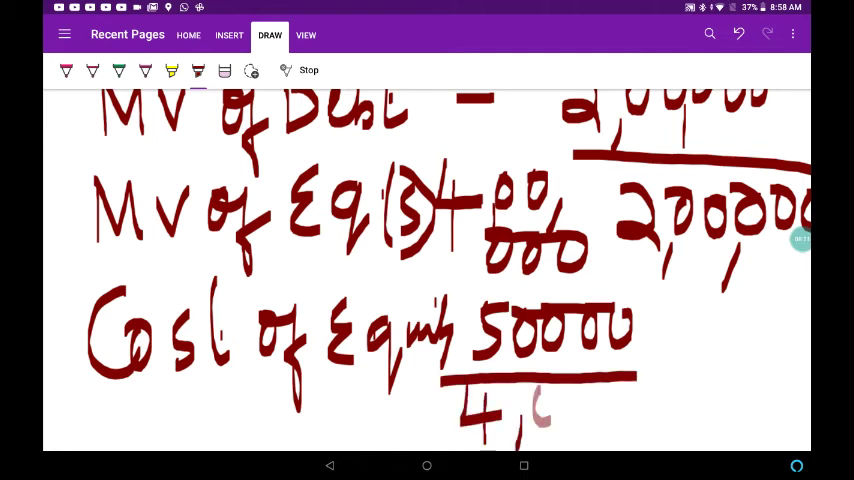